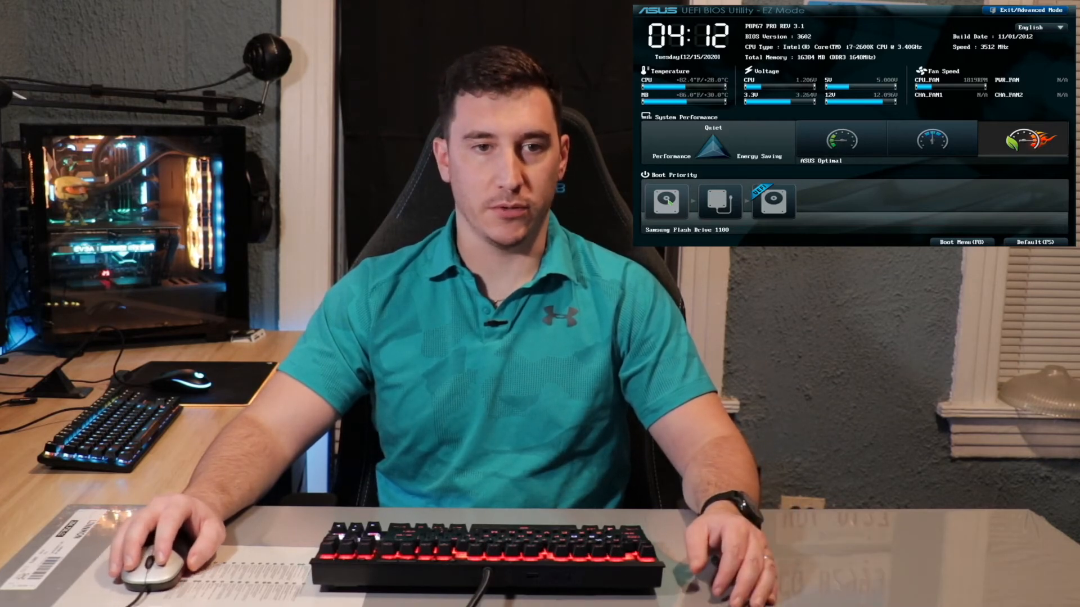
# - Switch to Chrome showing the Unraid Server OS download page
pyautogui.click(1031, 10)
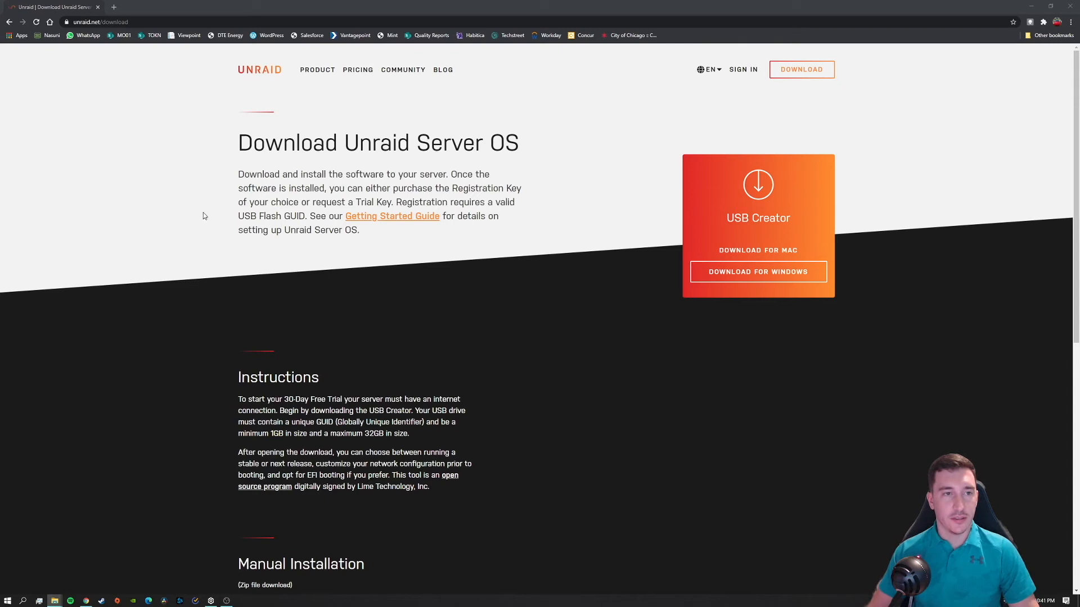
# - Navigate to the server at 192.168.1.38 via the Tower/Registration suggestion
pyautogui.click(100, 21)
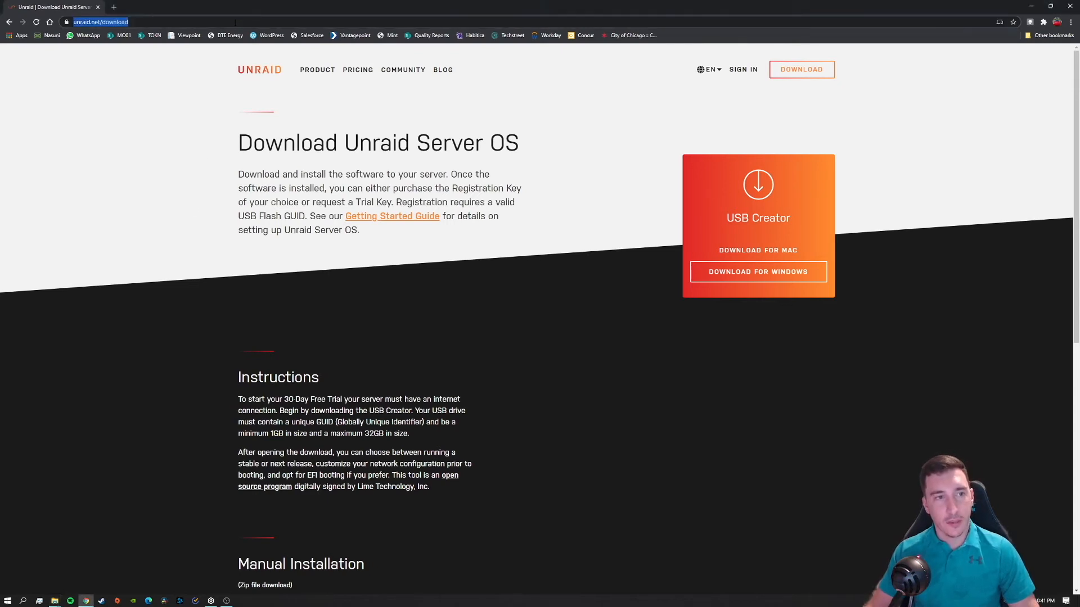
pyautogui.write('192.168.1.38')
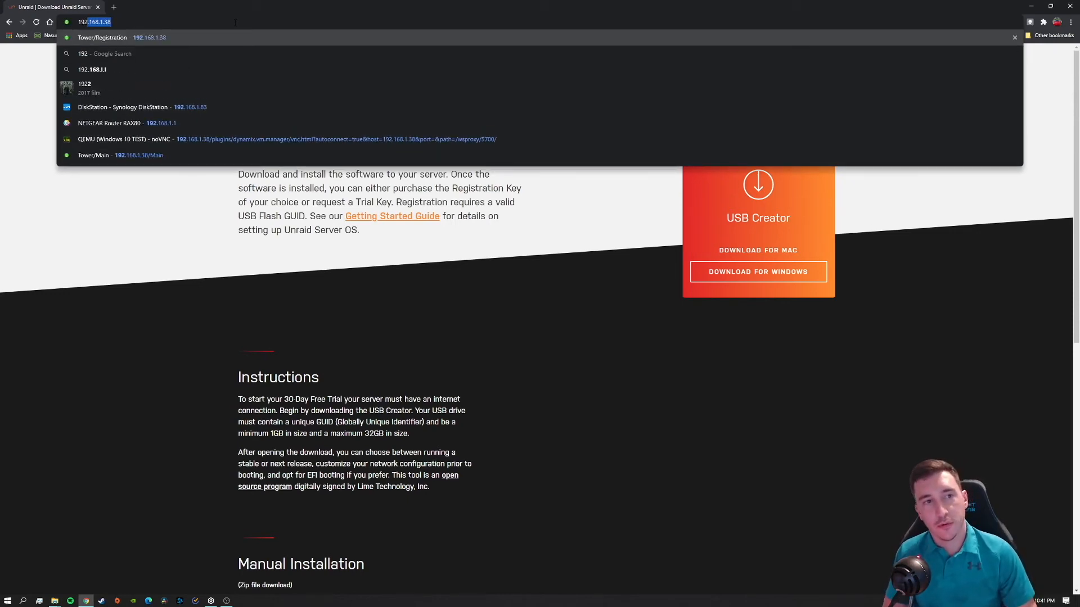
pyautogui.click(122, 37)
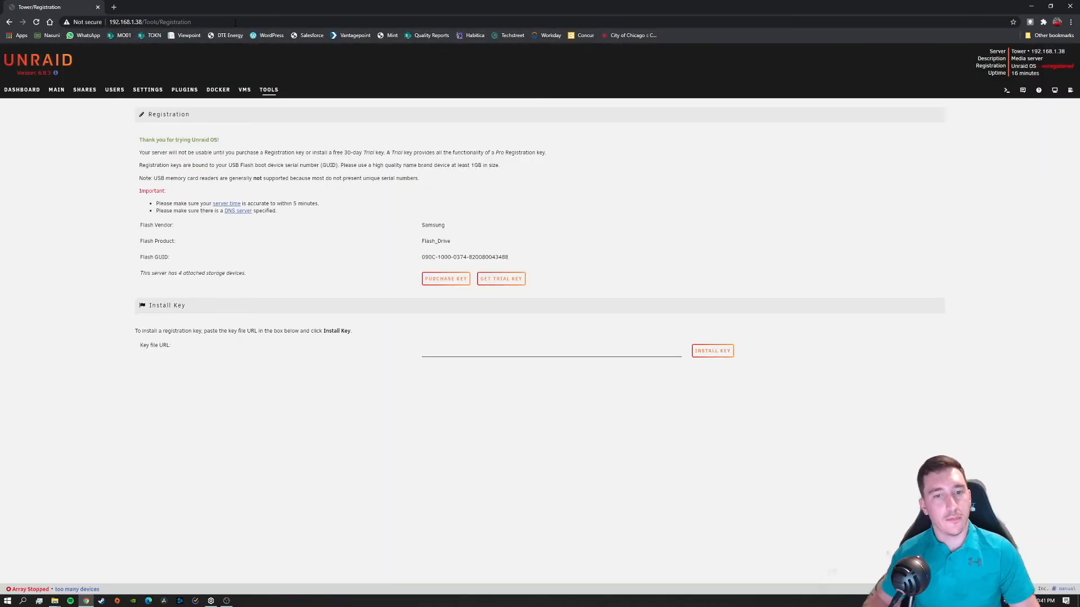
pyautogui.moveTo(211, 163)
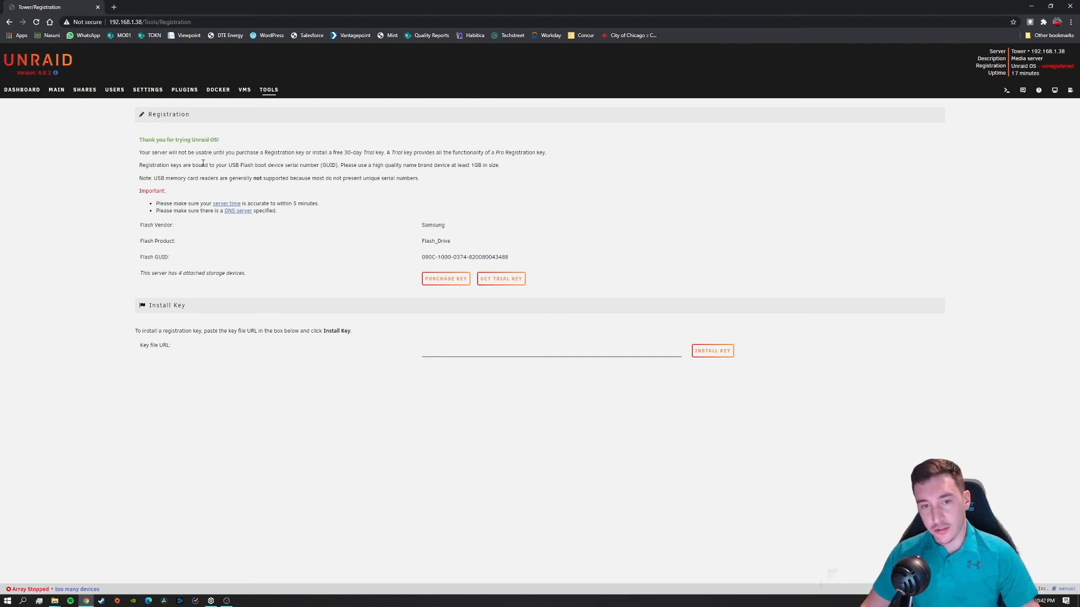
pyautogui.moveTo(401, 231)
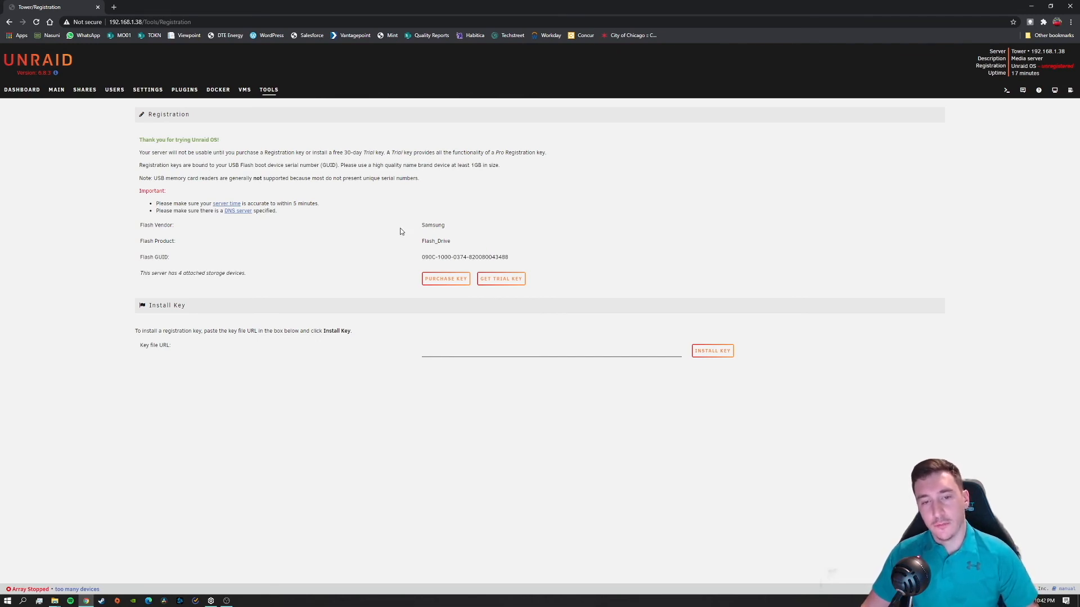
pyautogui.moveTo(501, 279)
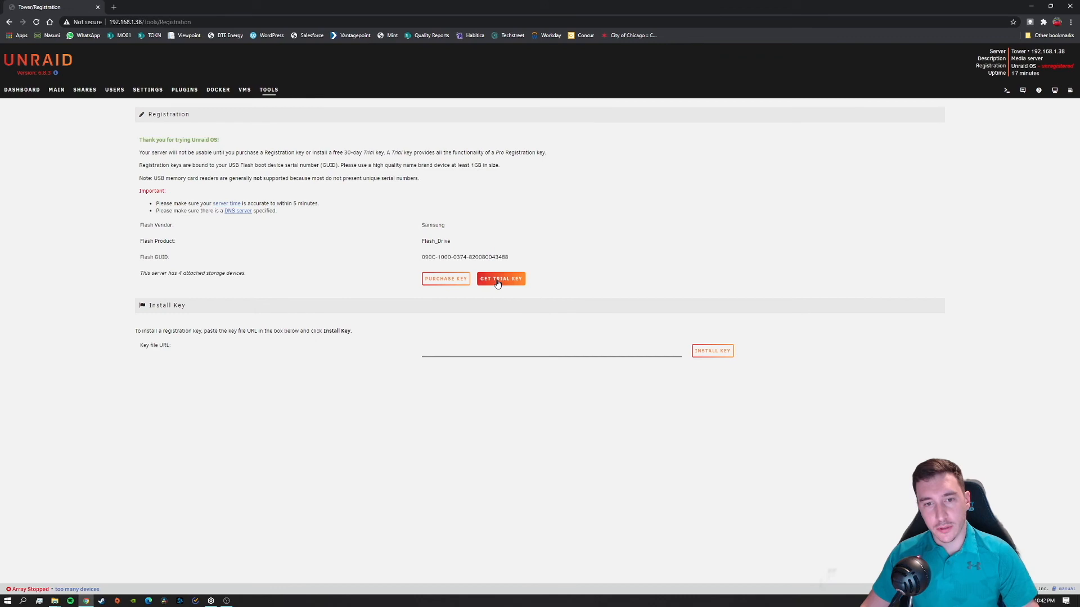
# - Request a free trial key, accept the EULA, and start the 30-day trial
pyautogui.click(501, 278)
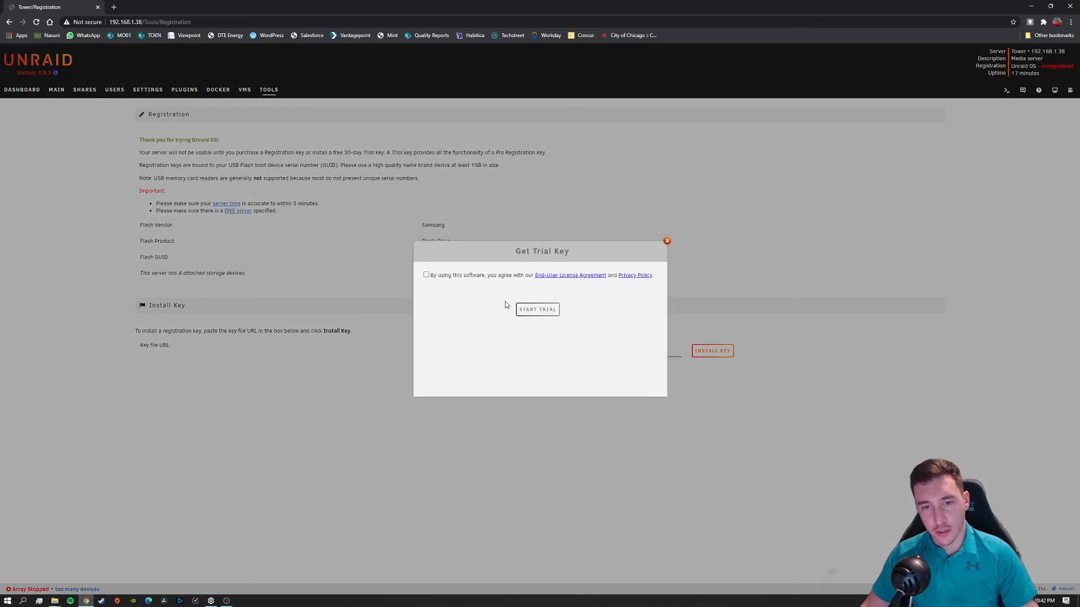
pyautogui.click(426, 275)
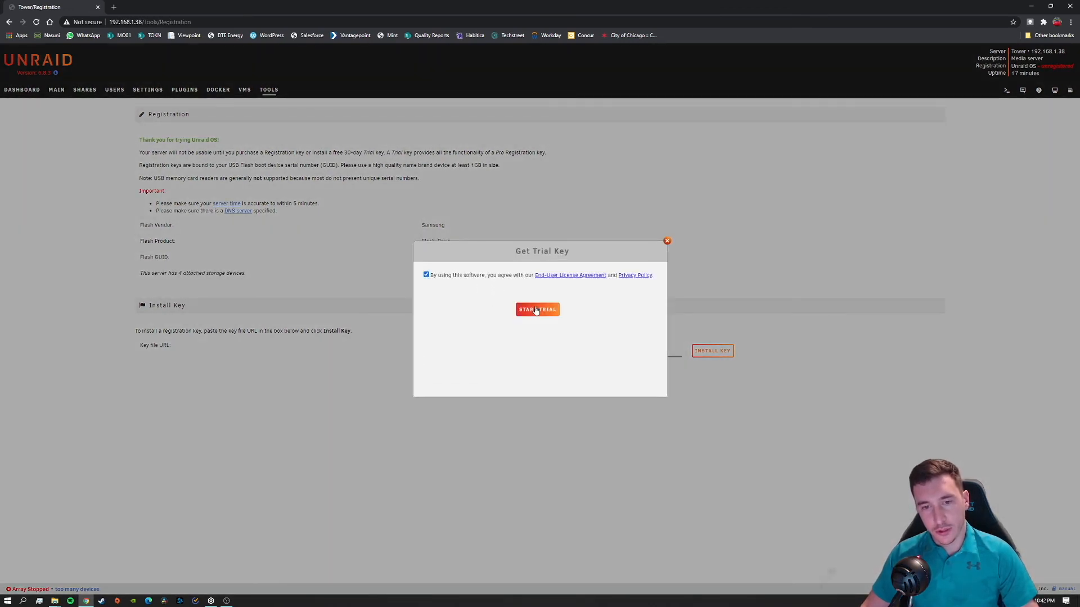
pyautogui.click(536, 310)
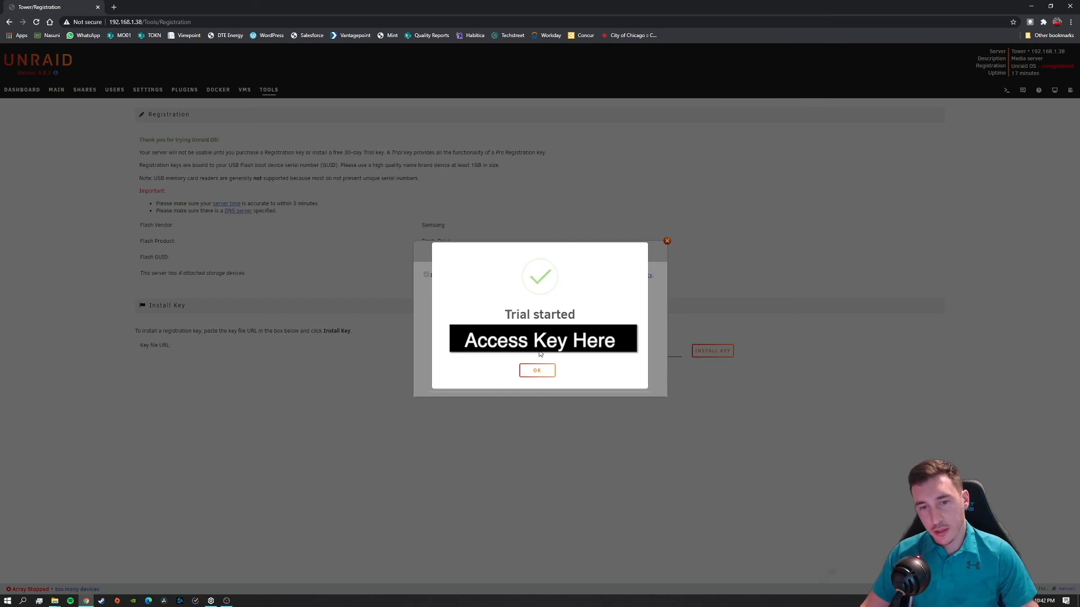
pyautogui.moveTo(575, 353)
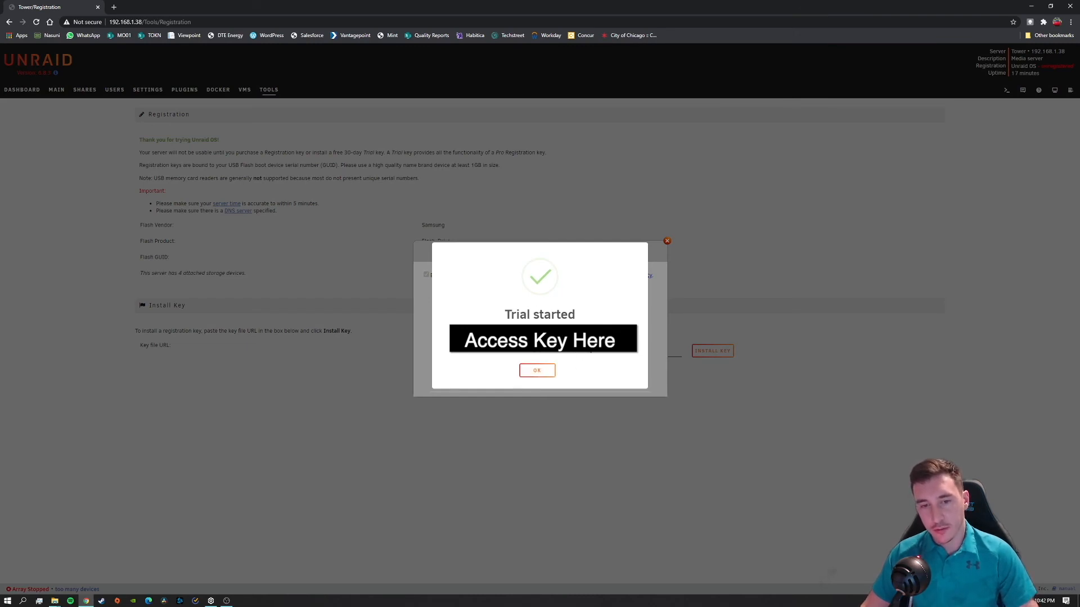
pyautogui.click(536, 370)
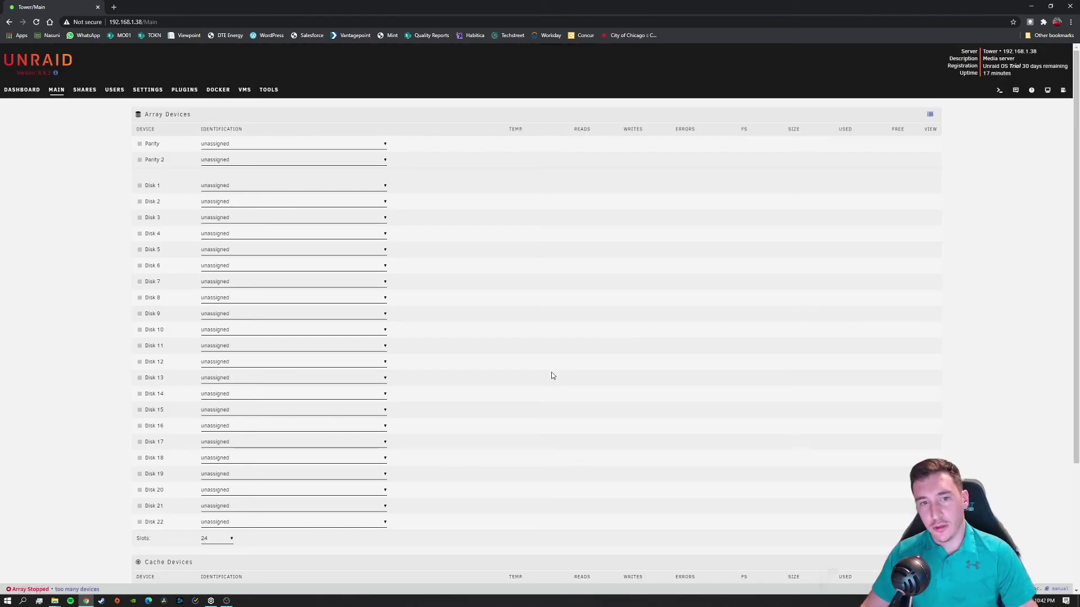
pyautogui.moveTo(1007, 65)
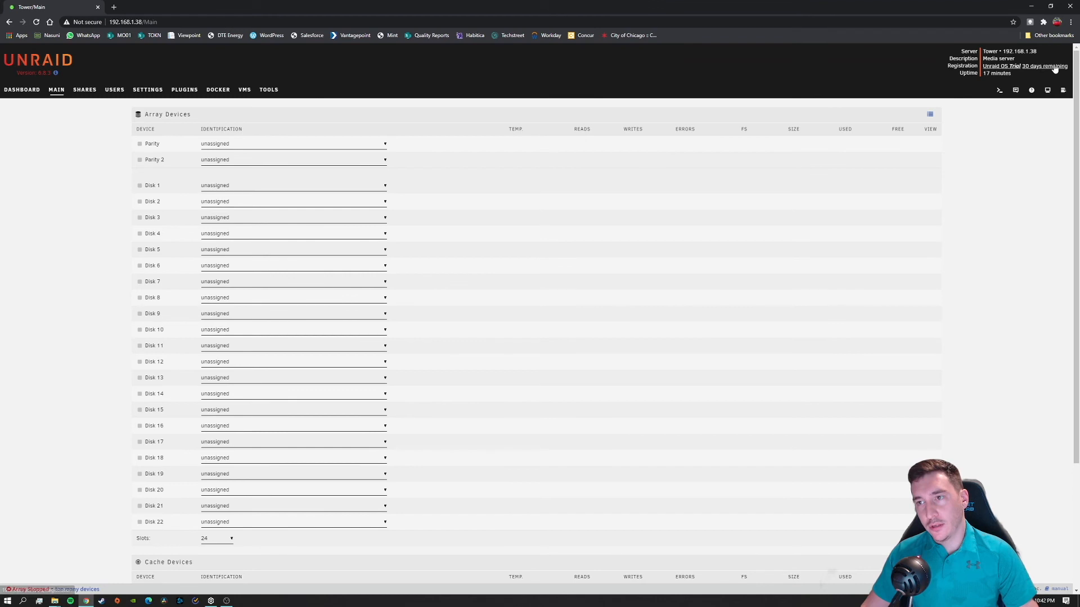
pyautogui.moveTo(1040, 66)
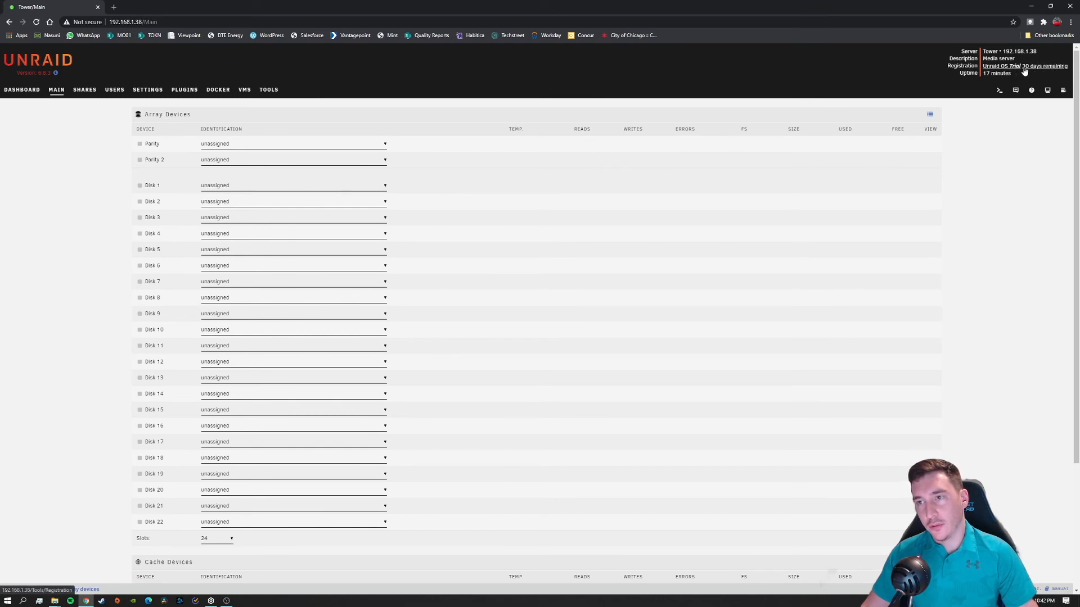
pyautogui.moveTo(1043, 66)
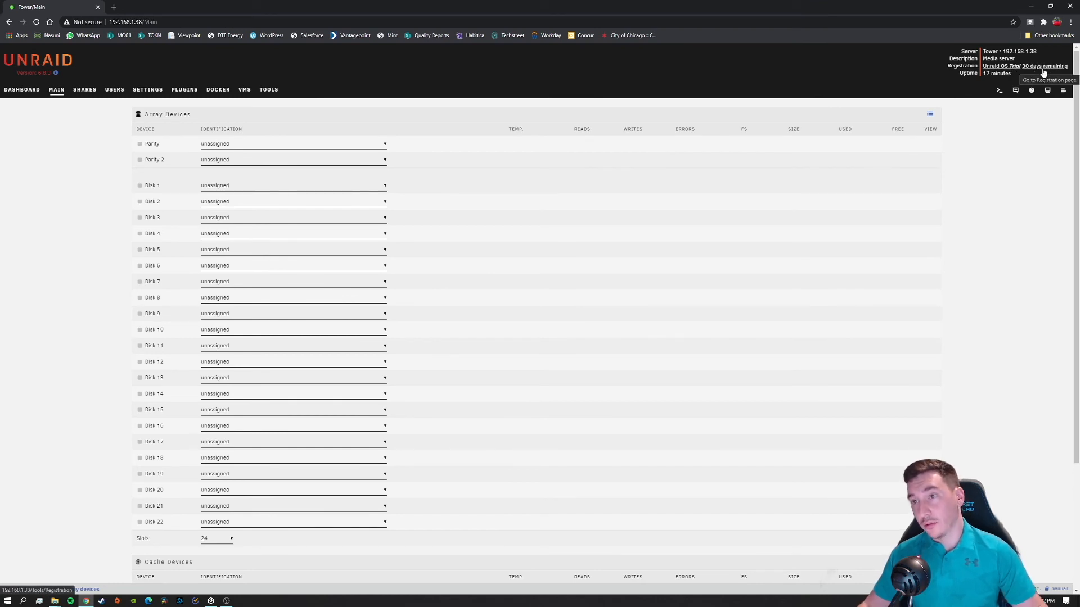
pyautogui.moveTo(1033, 74)
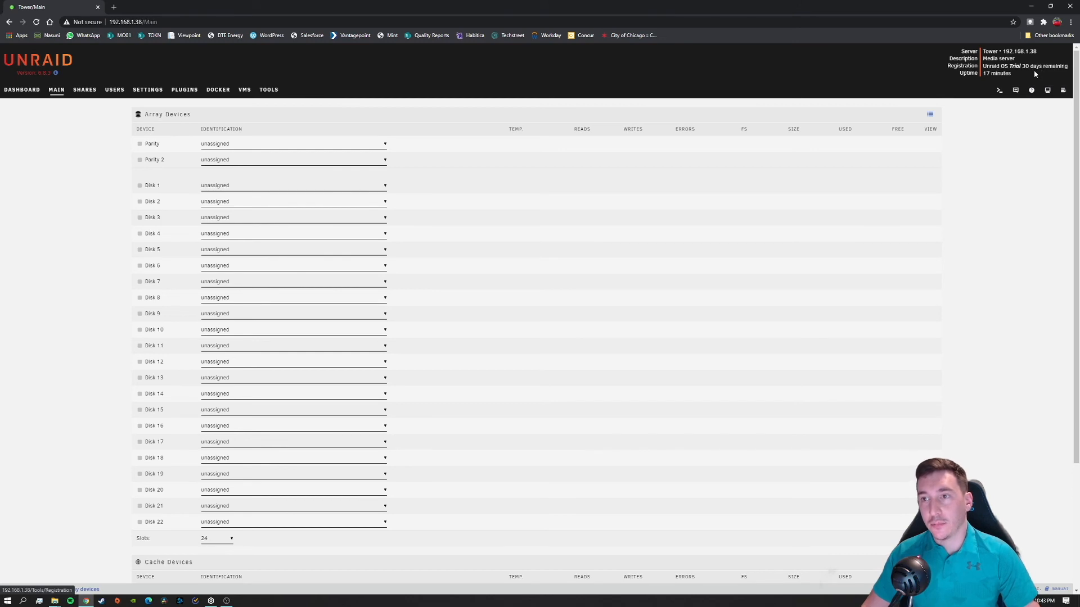